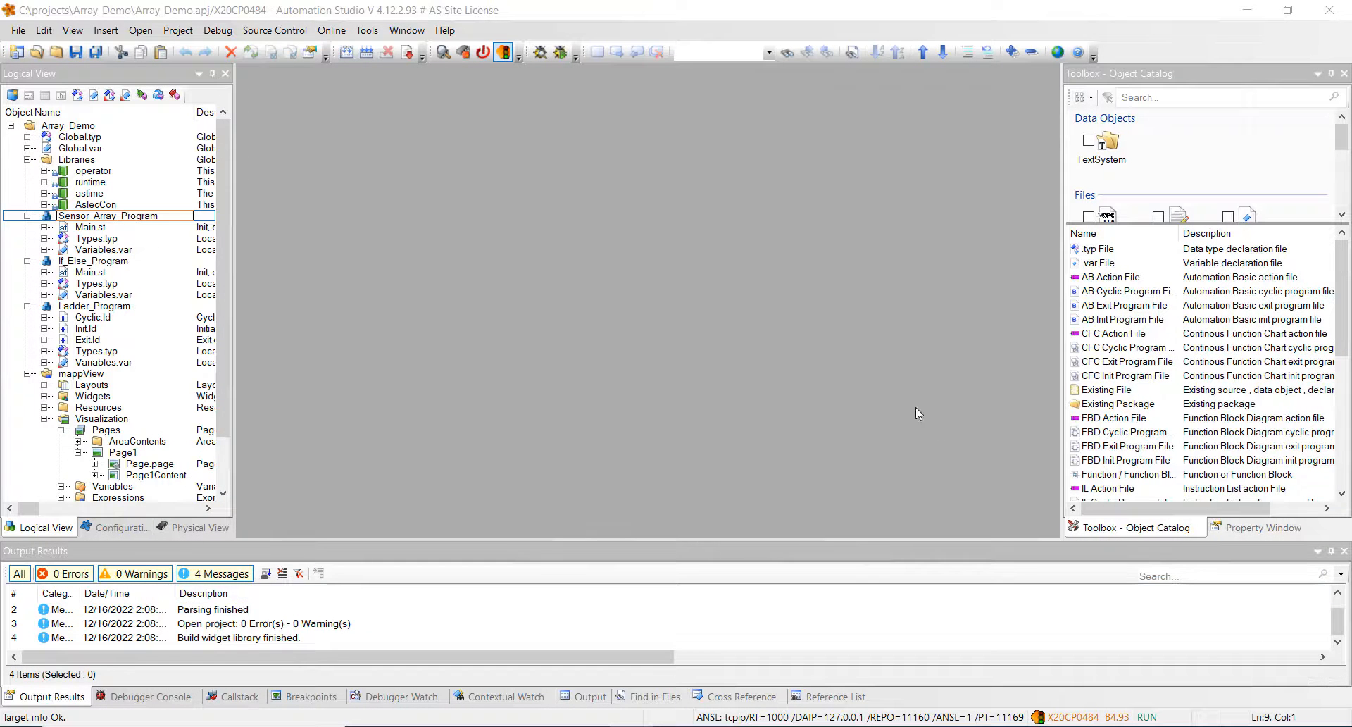
pyautogui.moveTo(447, 251)
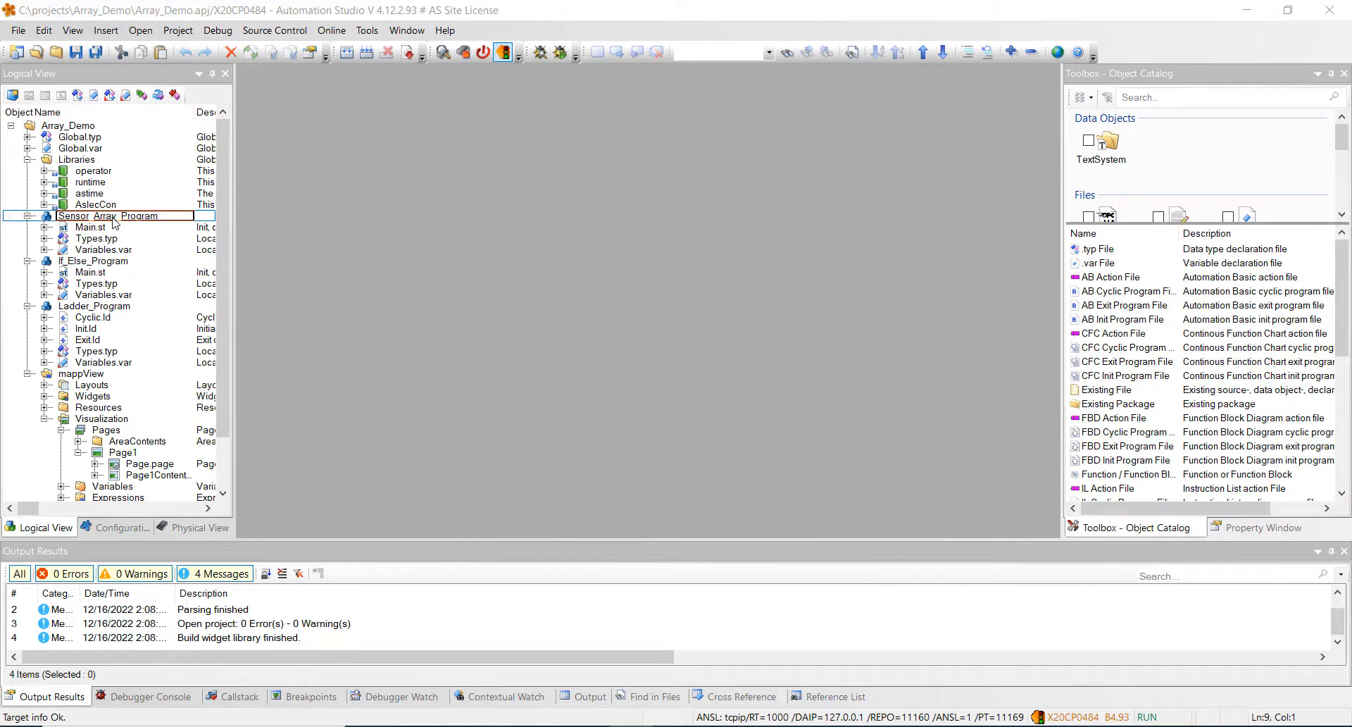
# Open Main.st for Sensor_Array_Program and If_Else_Program, then scroll to the end of the if-else code
pyautogui.doubleClick(89, 226)
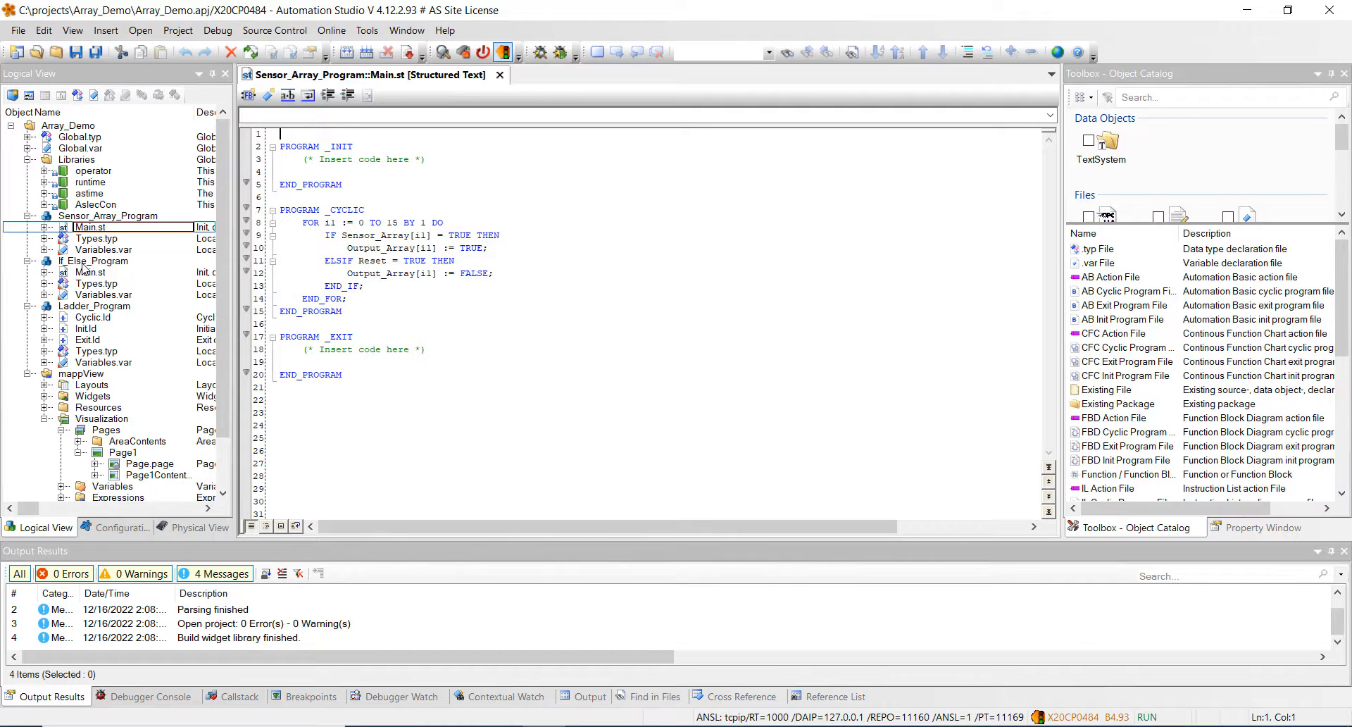
pyautogui.doubleClick(92, 272)
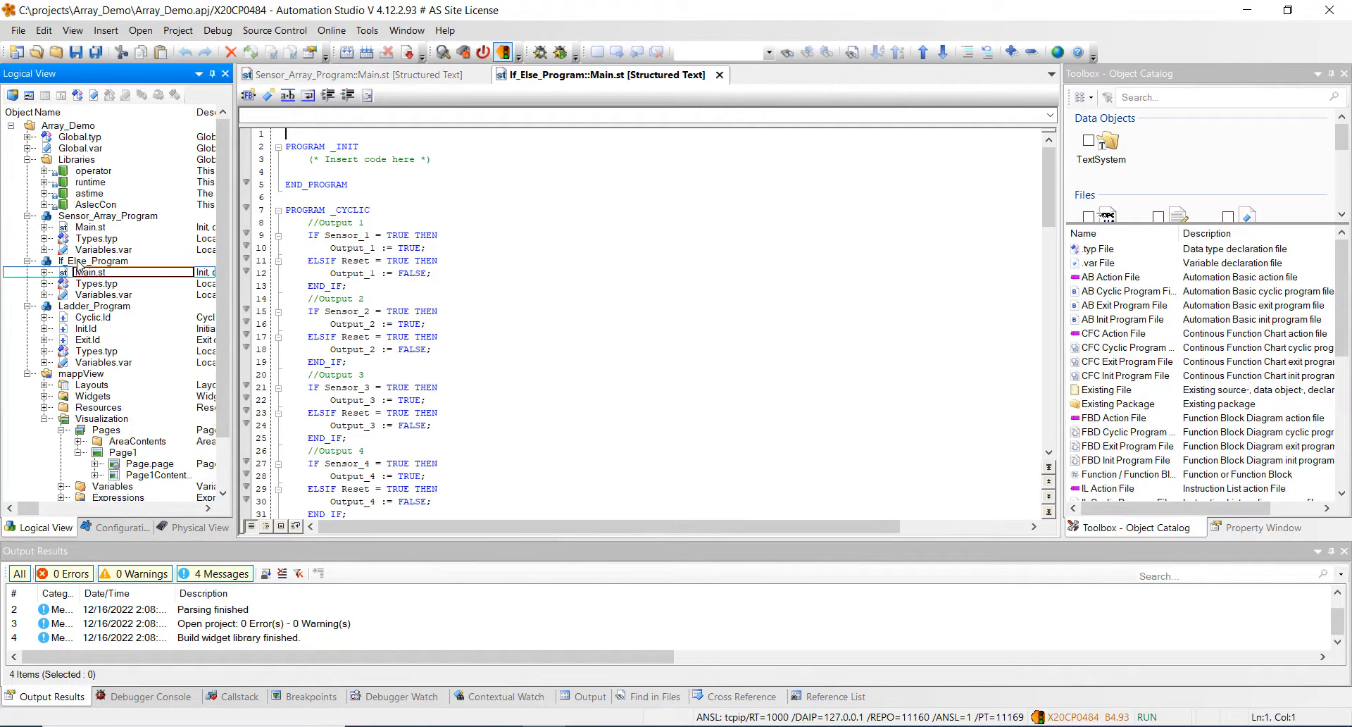
pyautogui.scroll(-3)
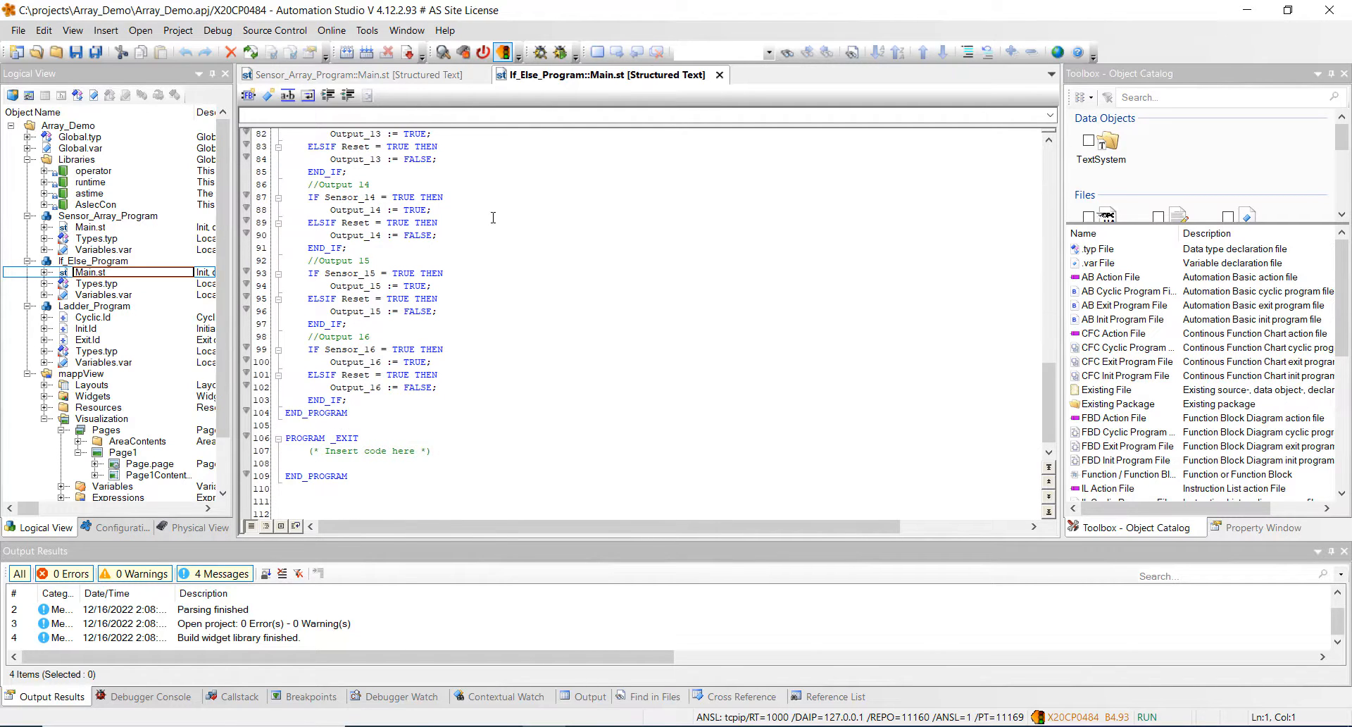
pyautogui.click(349, 477)
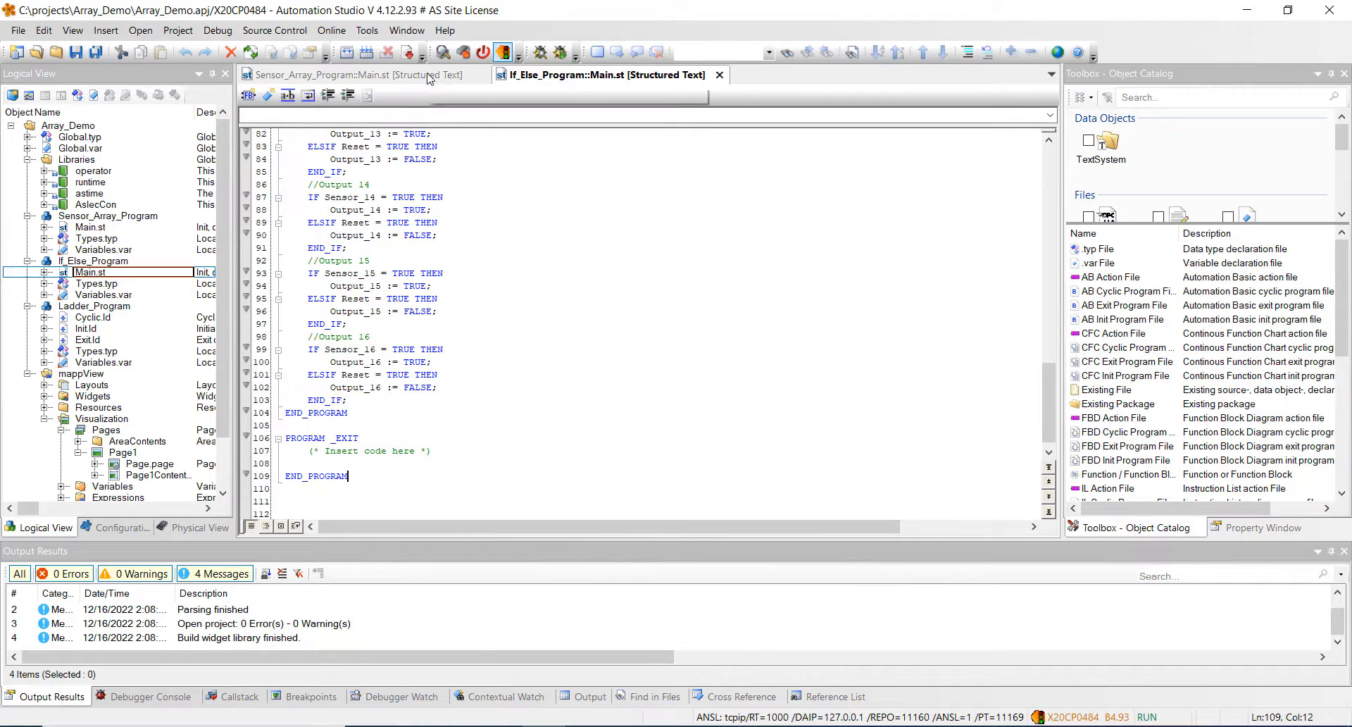
pyautogui.moveTo(603, 75)
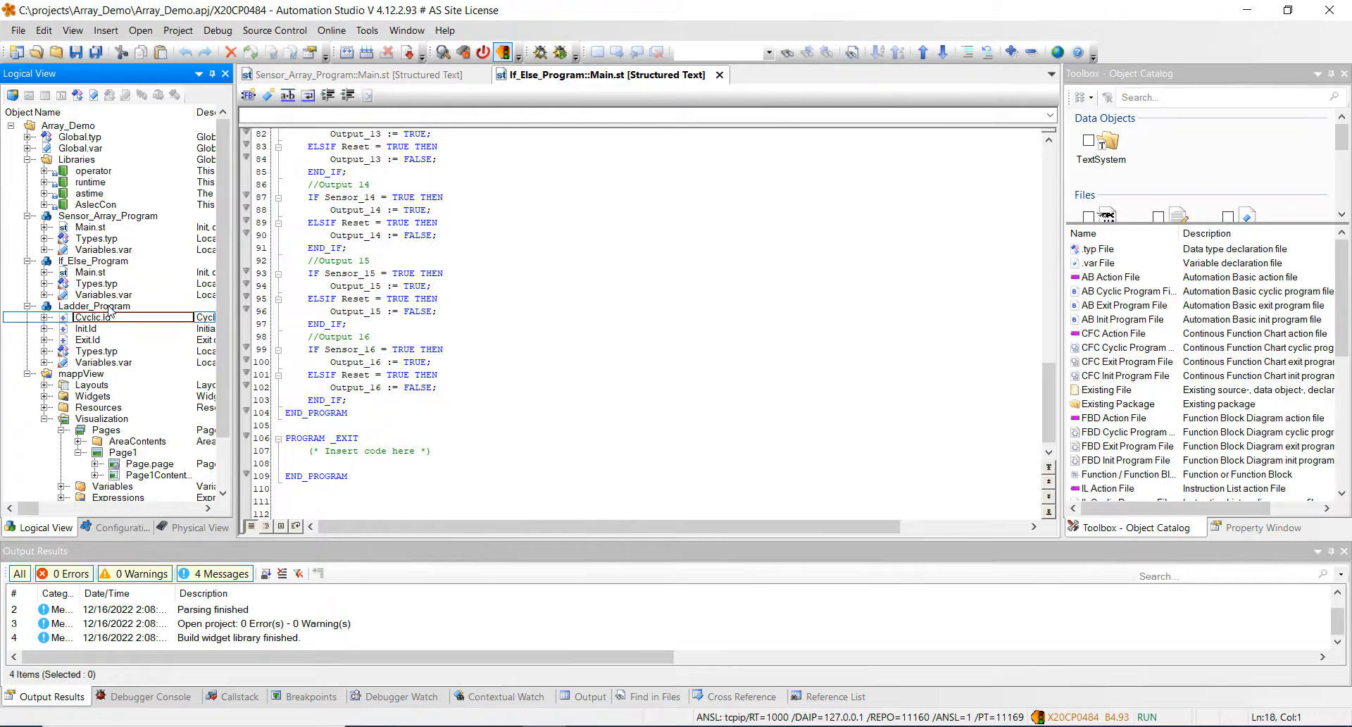
# Open Ladder_Program's Cyclic.ld and scroll through its set/reset rungs
pyautogui.doubleClick(92, 316)
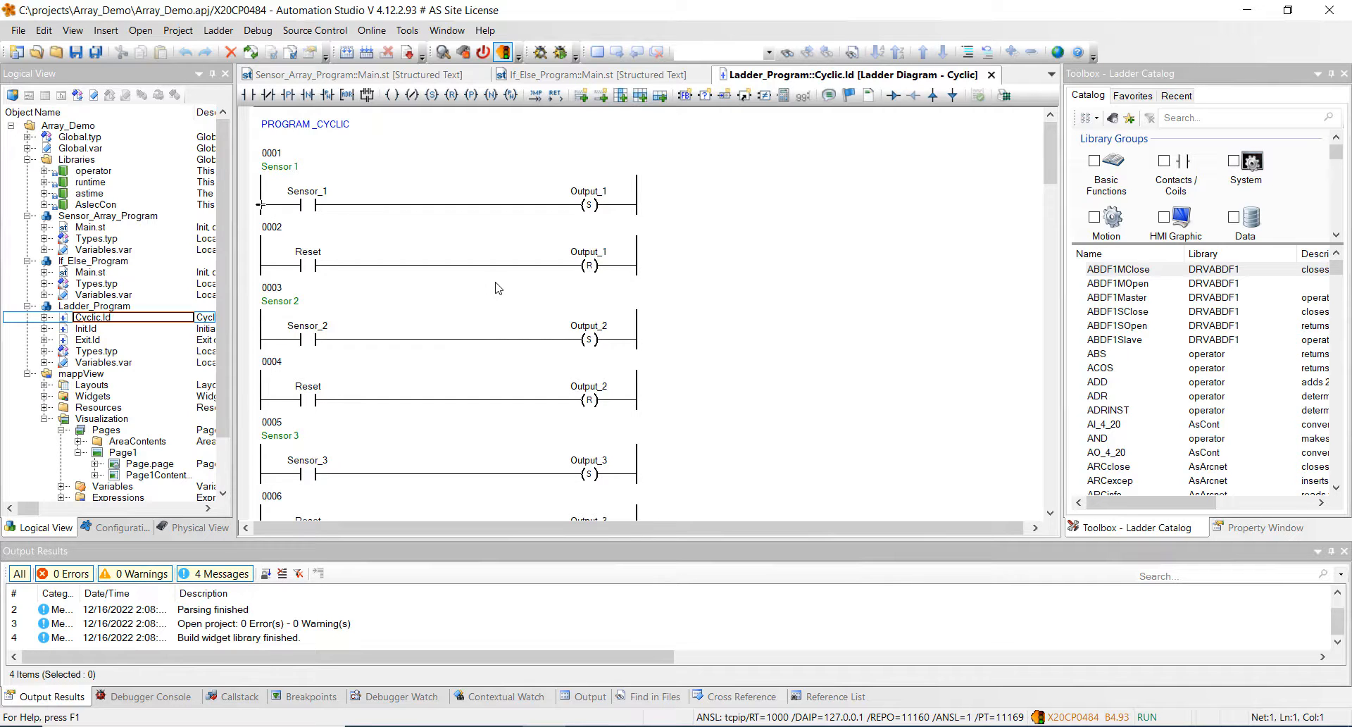
pyautogui.scroll(-3)
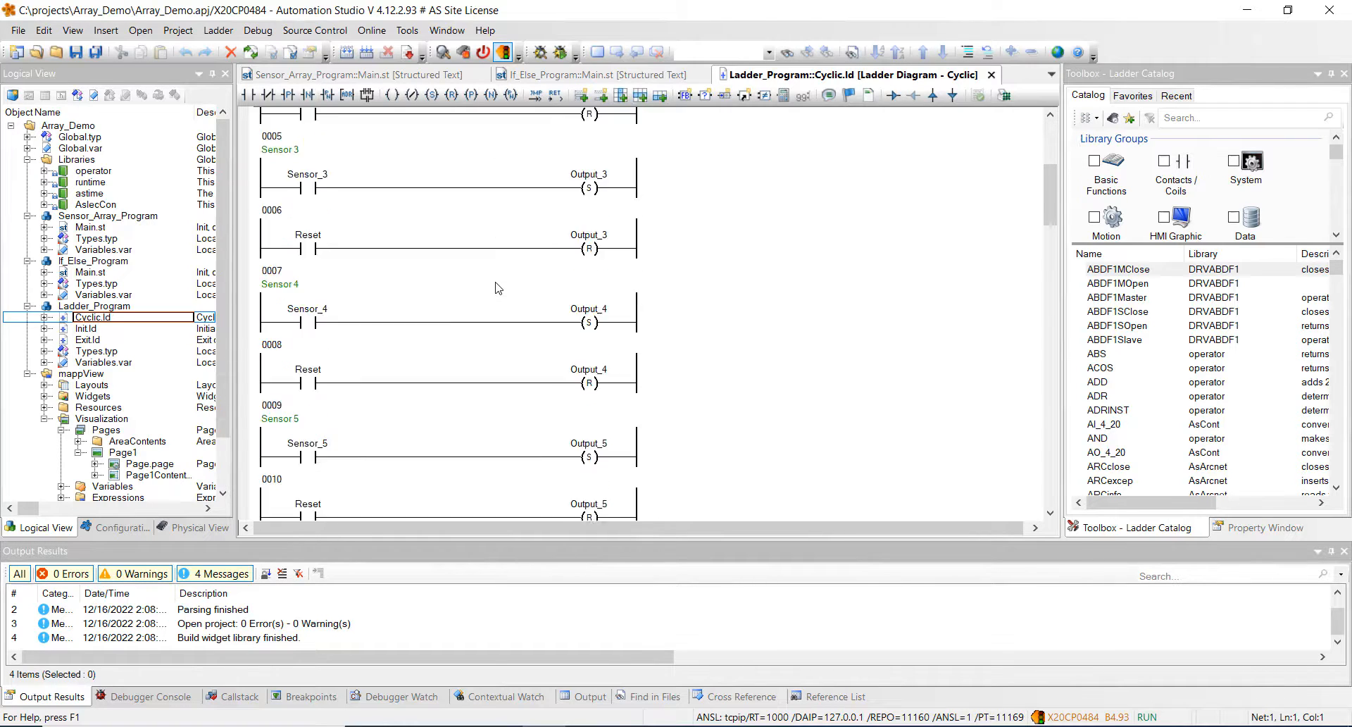
pyautogui.scroll(-3)
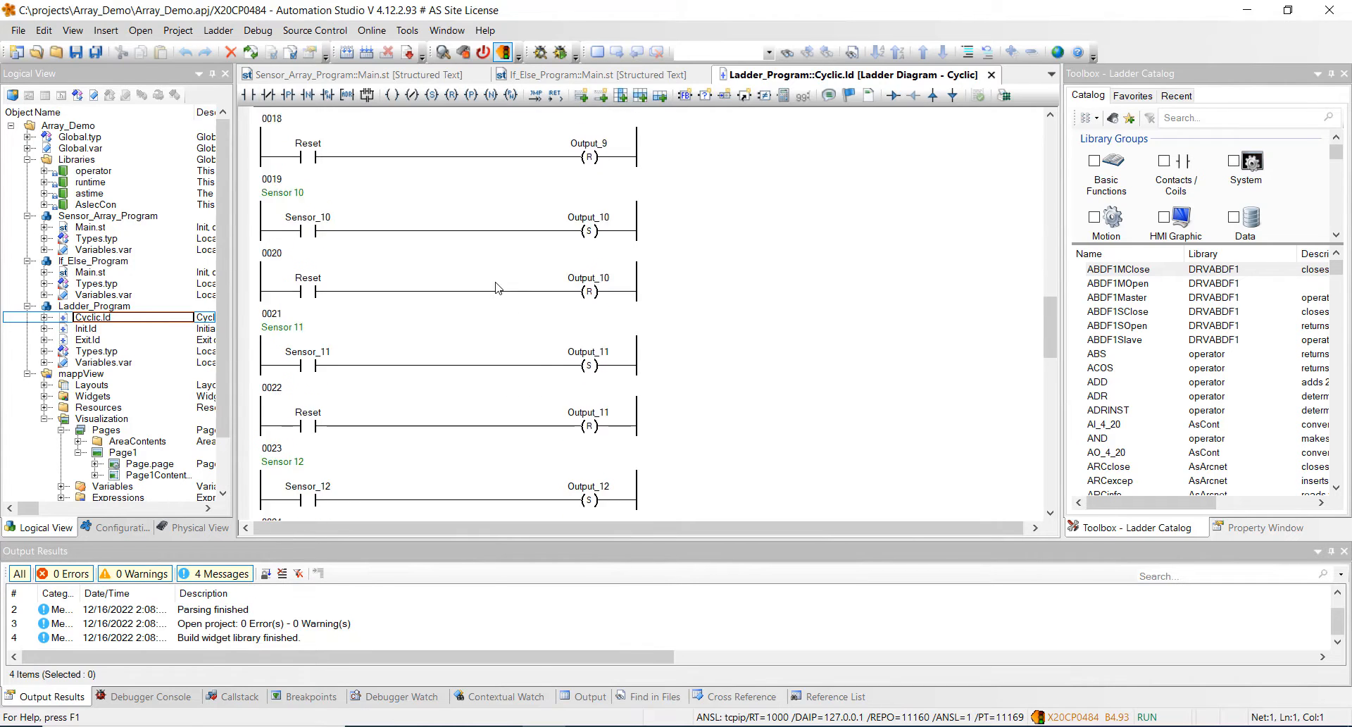
pyautogui.scroll(-3)
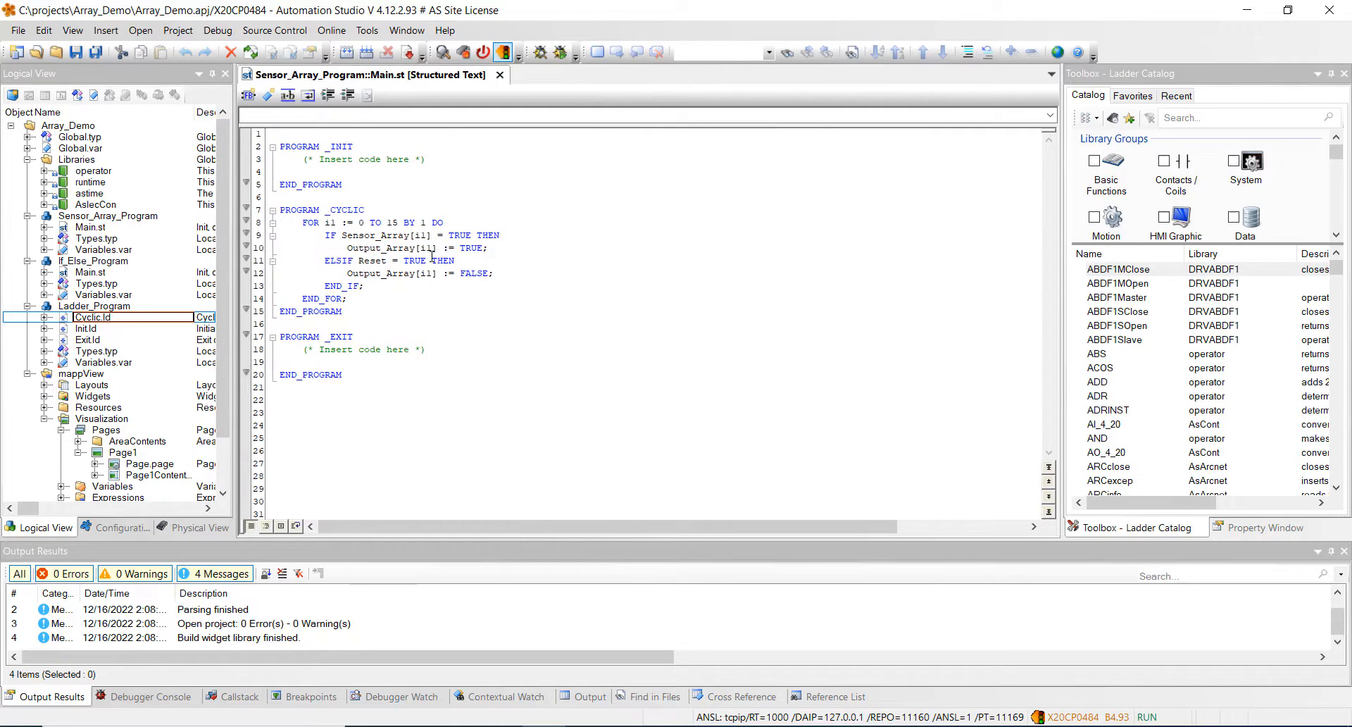
pyautogui.moveTo(104, 250)
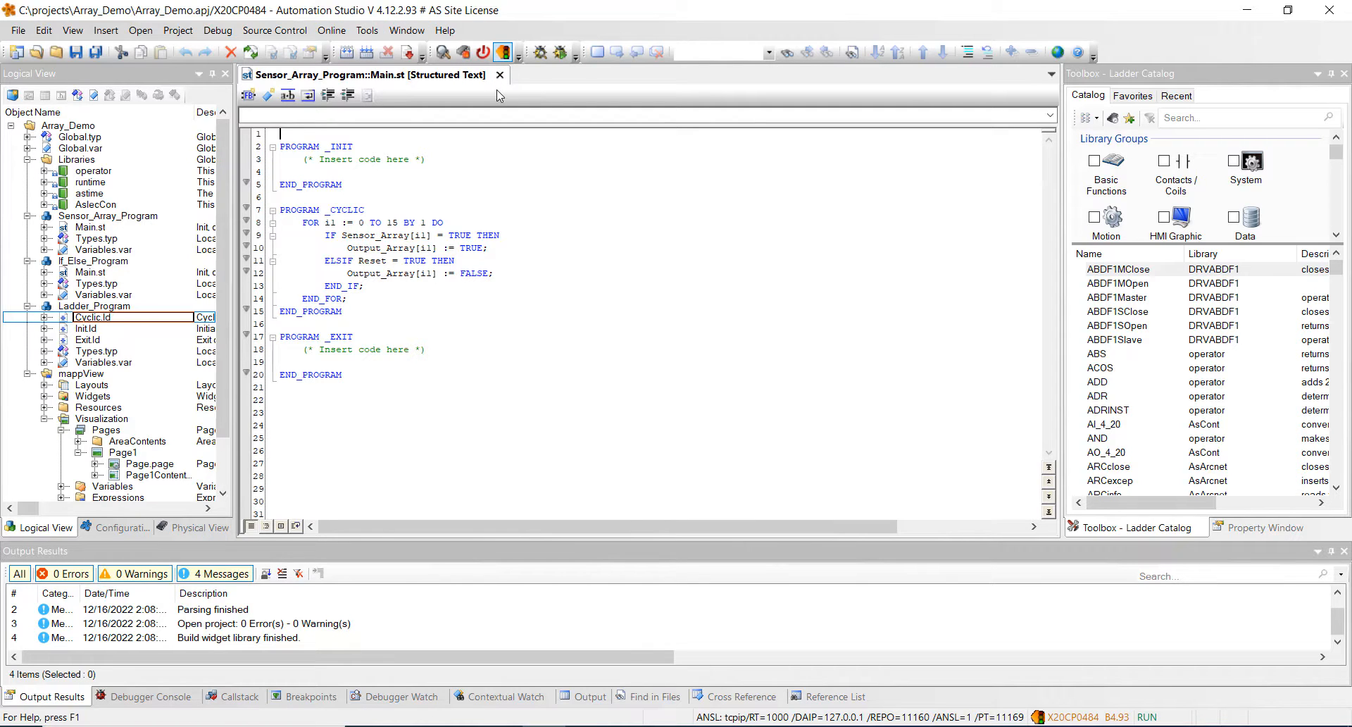
pyautogui.moveTo(499, 75)
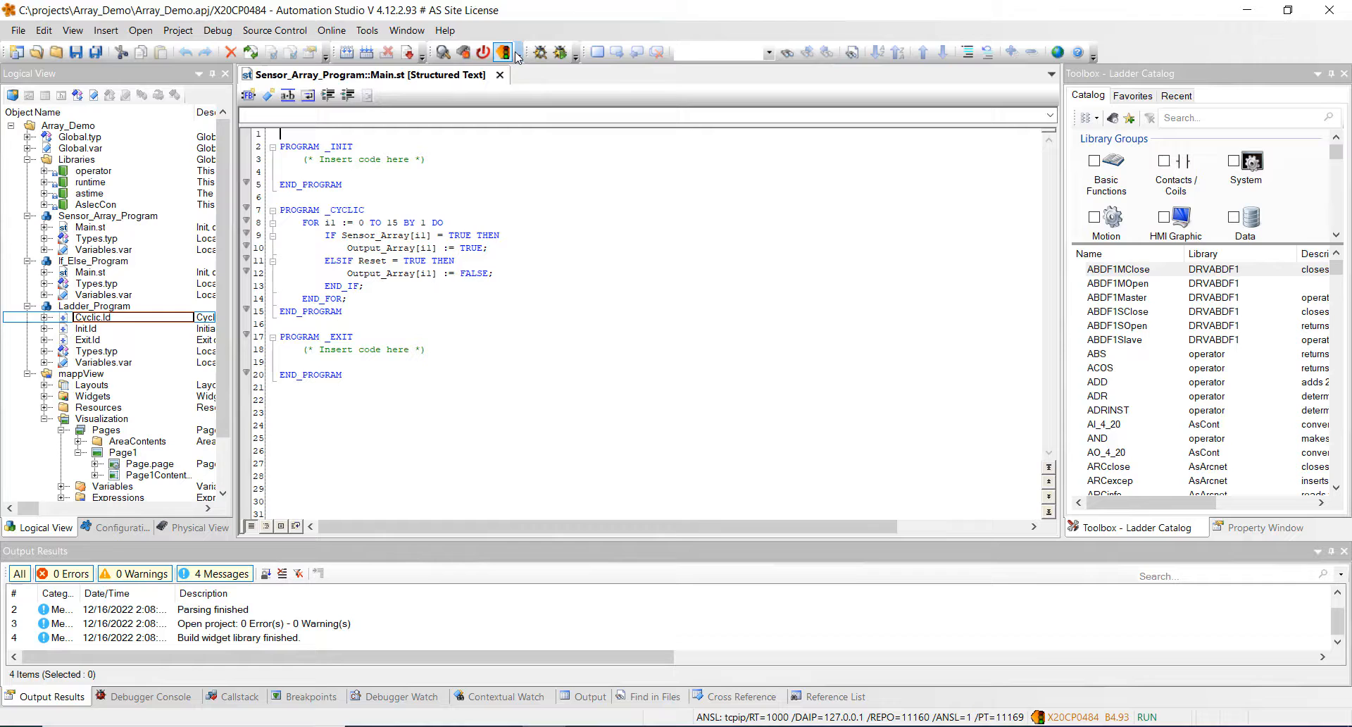
pyautogui.moveTo(503, 53)
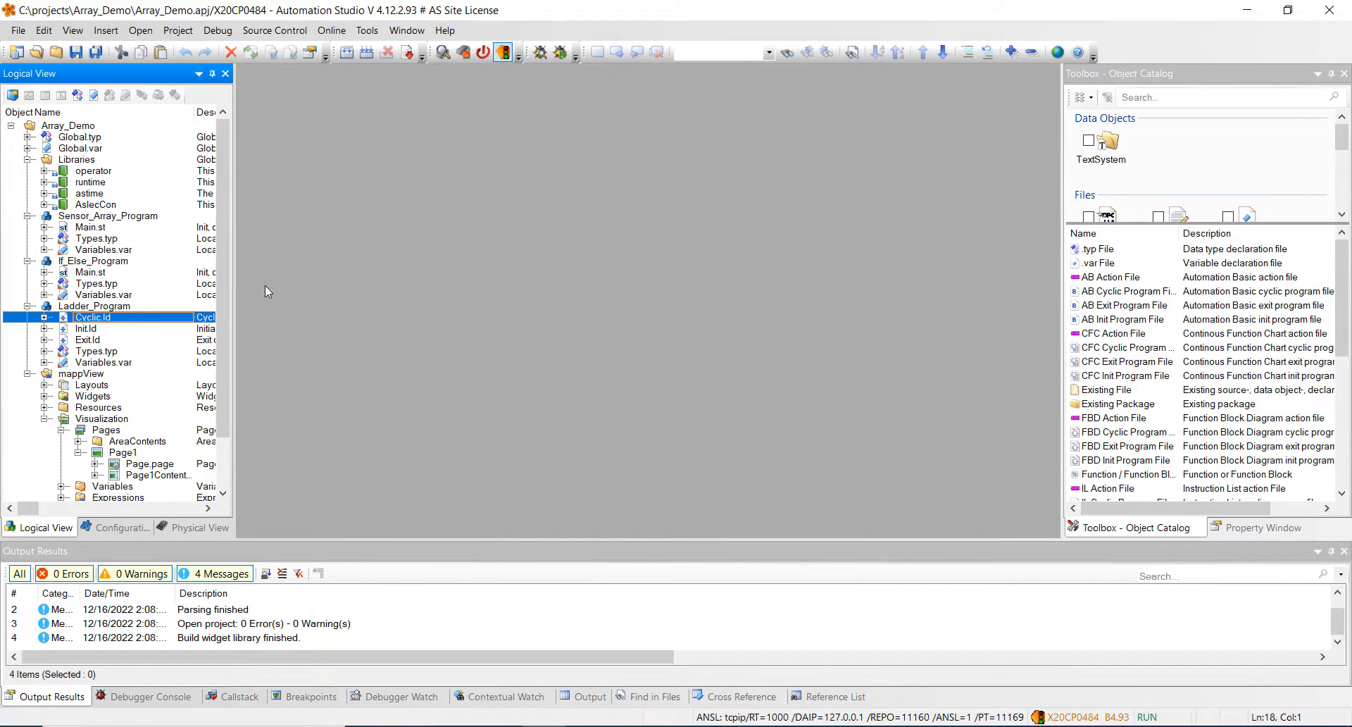
# Add Output_Array, Reset, Sensor_Array and i1 to a Sensor_Array_Program watch window
pyautogui.click(108, 215)
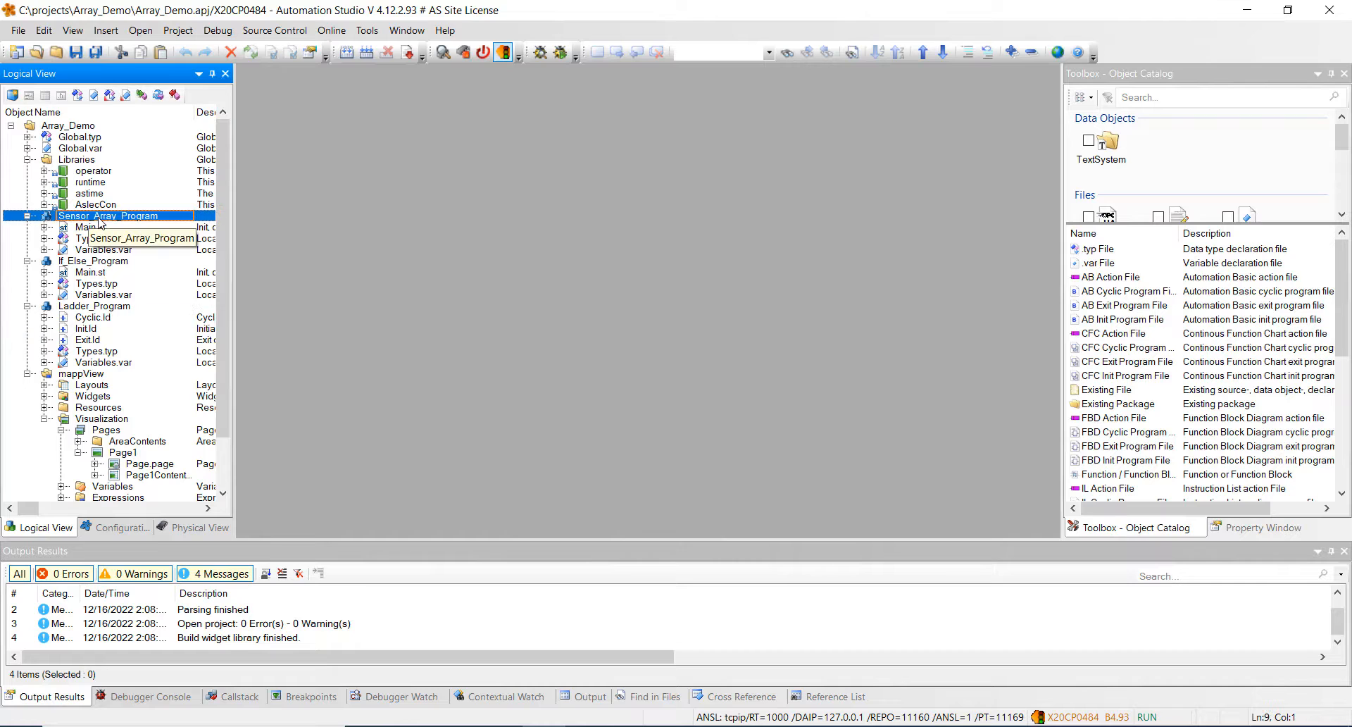
pyautogui.rightClick(108, 215)
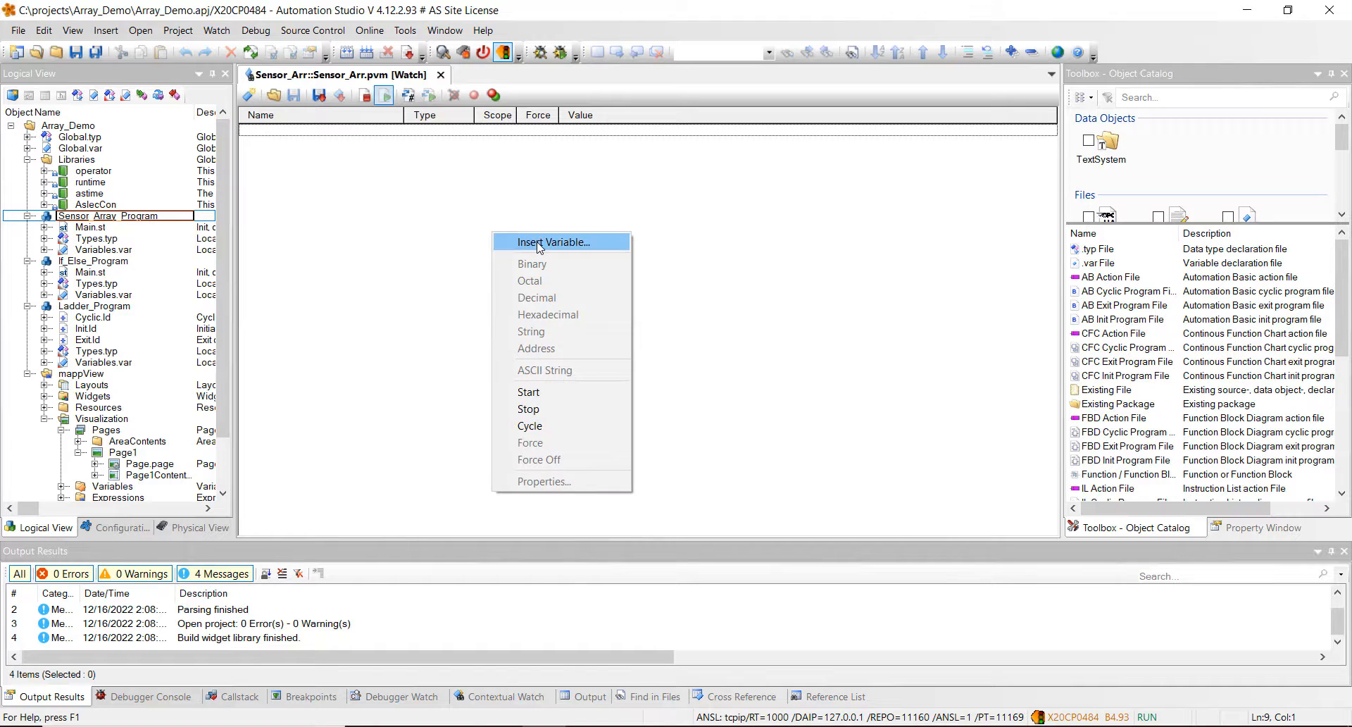
pyautogui.click(553, 241)
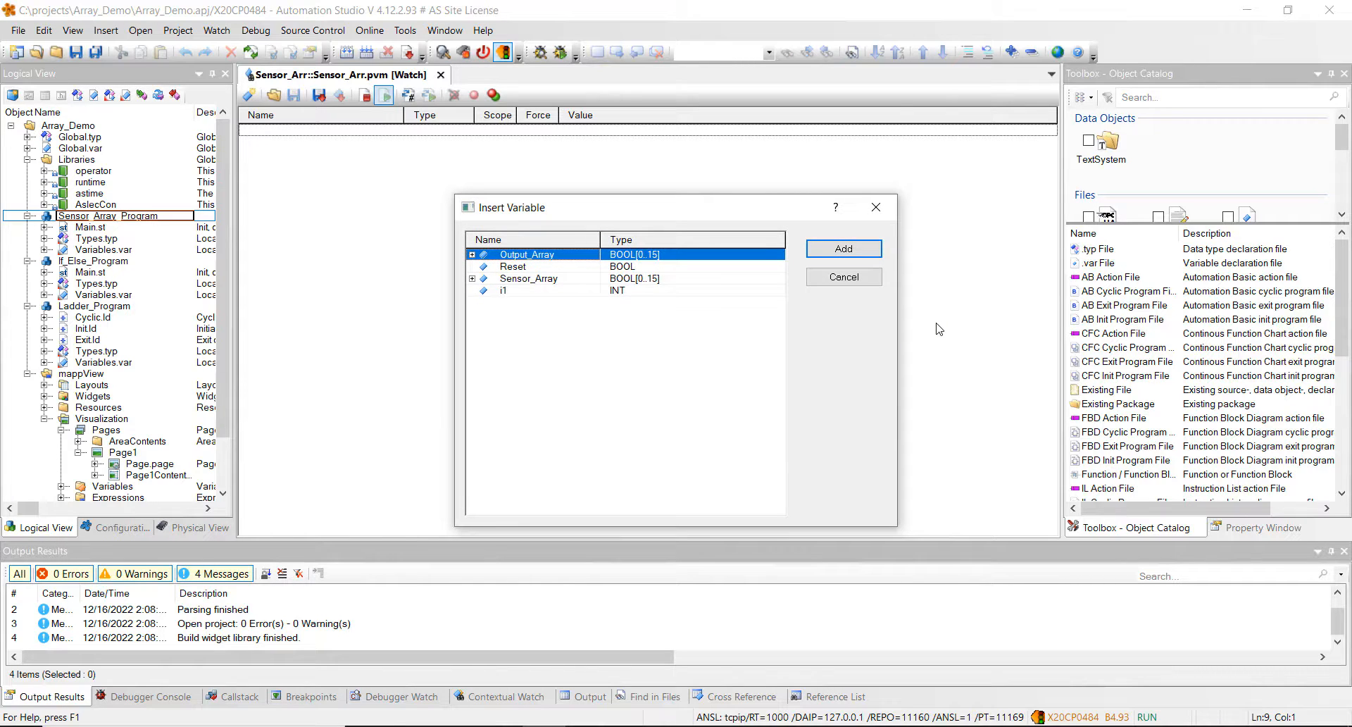
pyautogui.moveTo(548, 277)
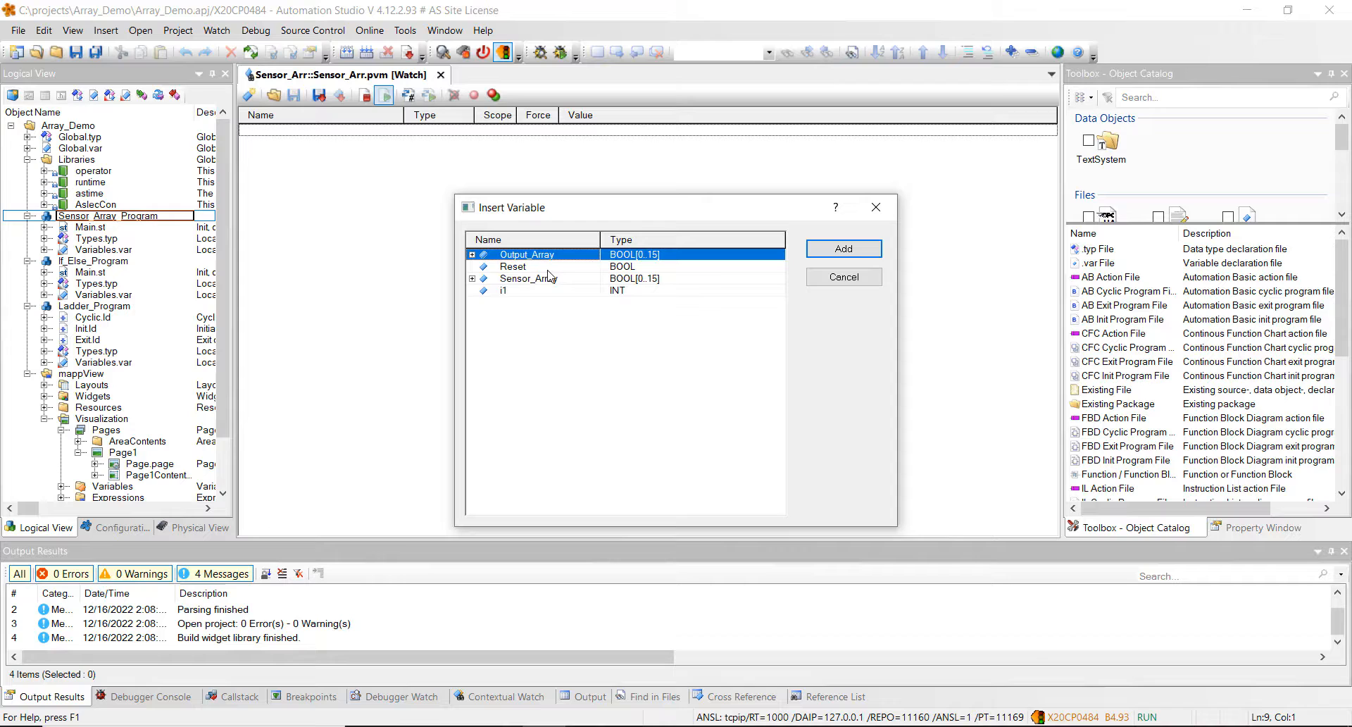
pyautogui.moveTo(723, 277)
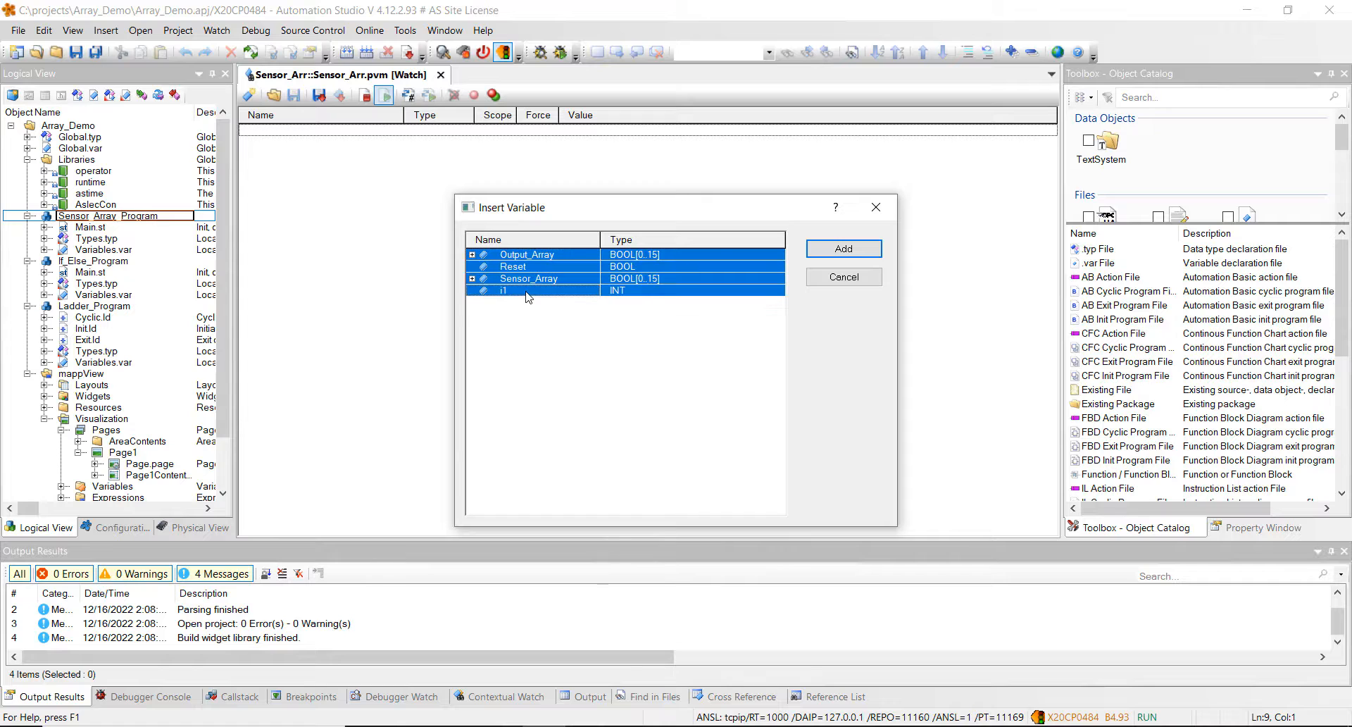
pyautogui.click(842, 249)
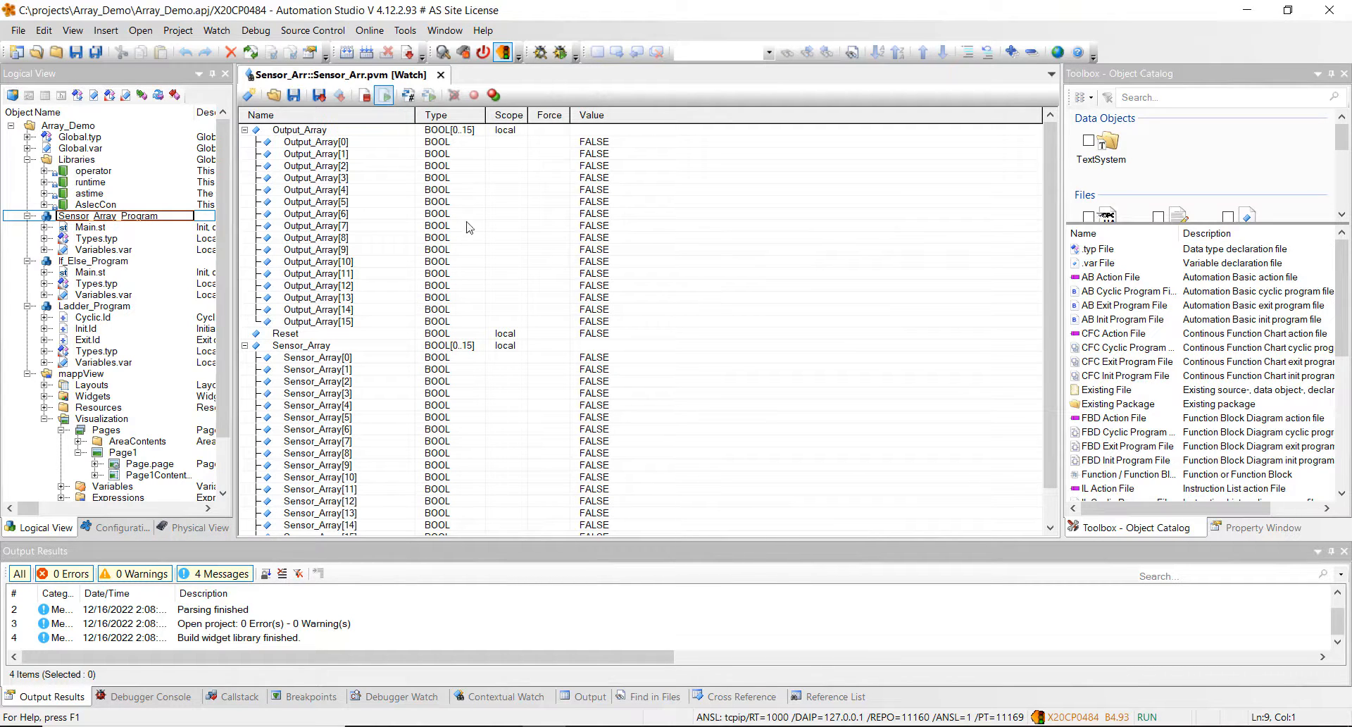
pyautogui.moveTo(367, 293)
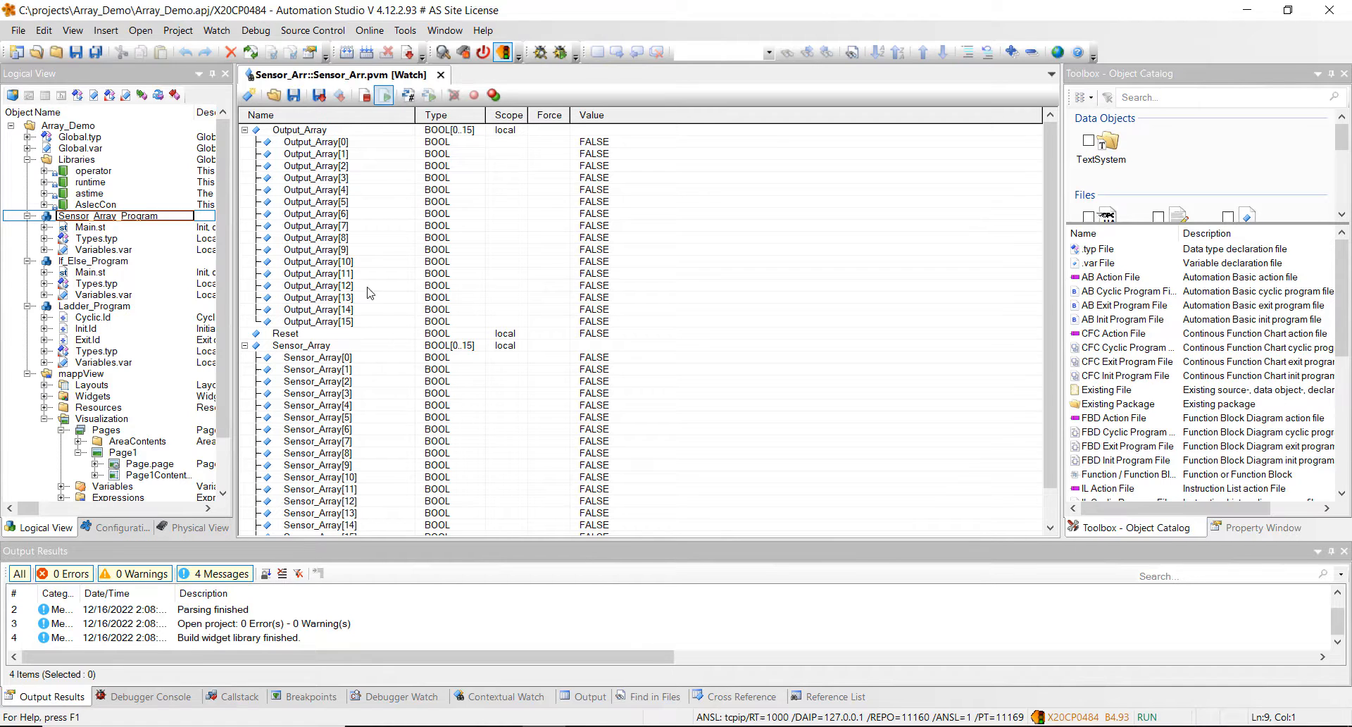
pyautogui.scroll(-3)
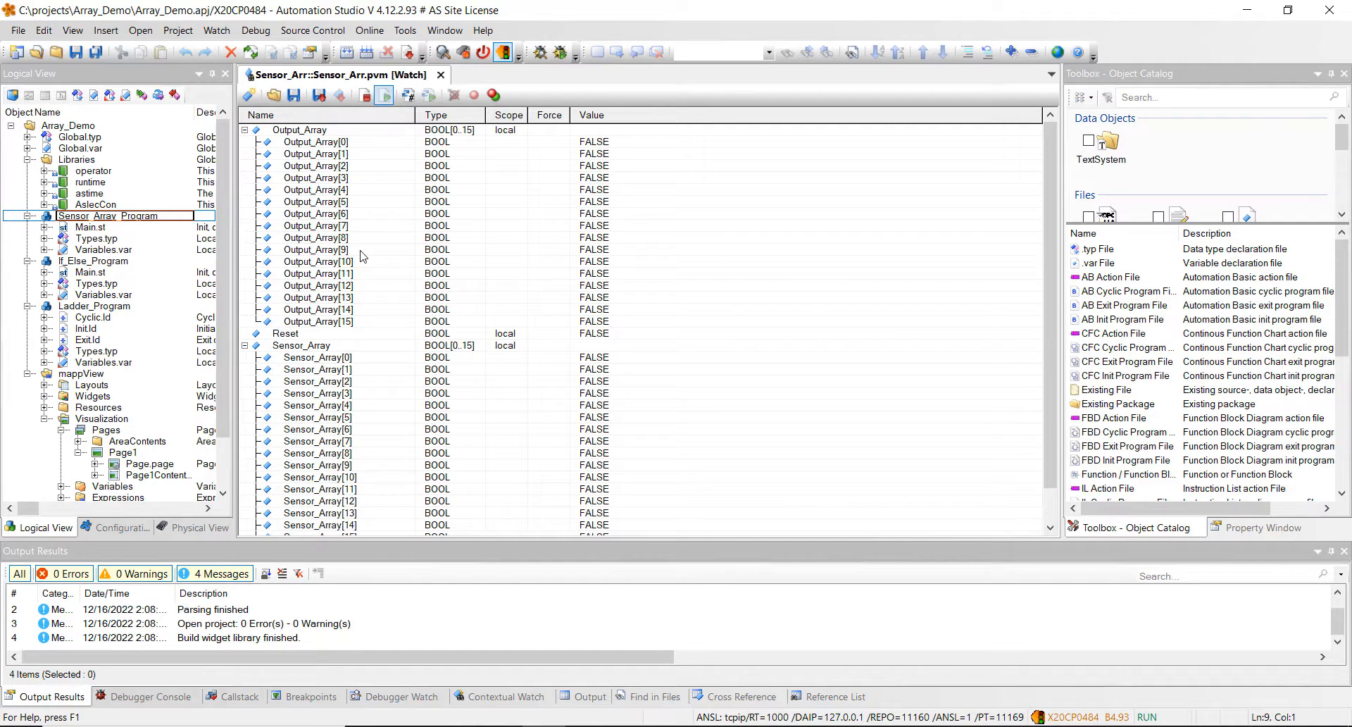
pyautogui.moveTo(333, 319)
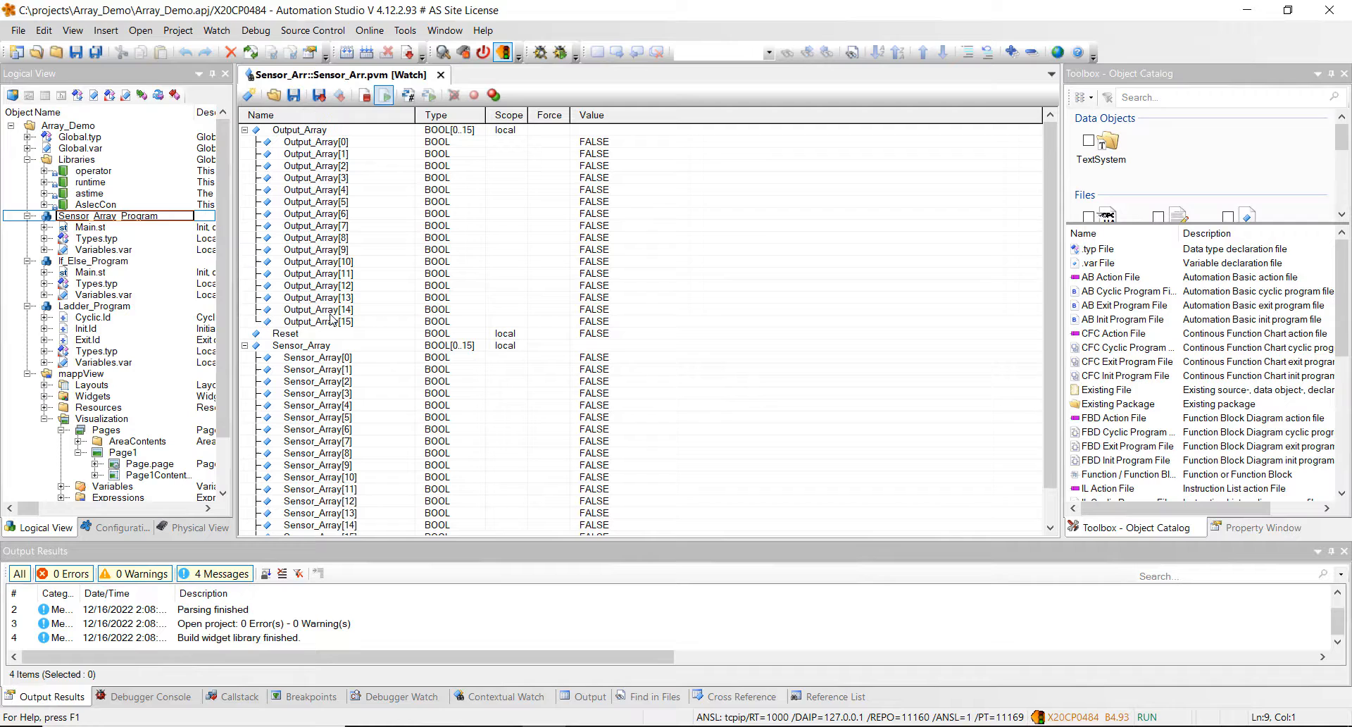
pyautogui.moveTo(361, 228)
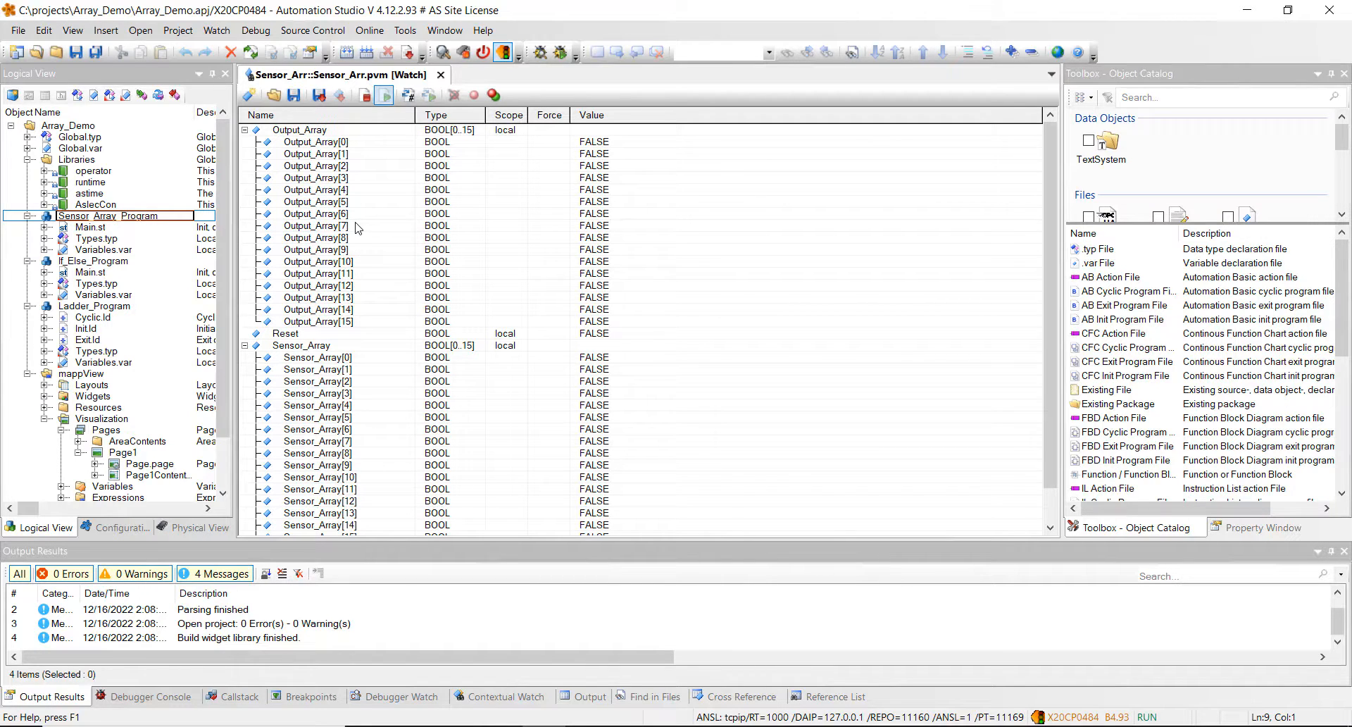
pyautogui.moveTo(552, 637)
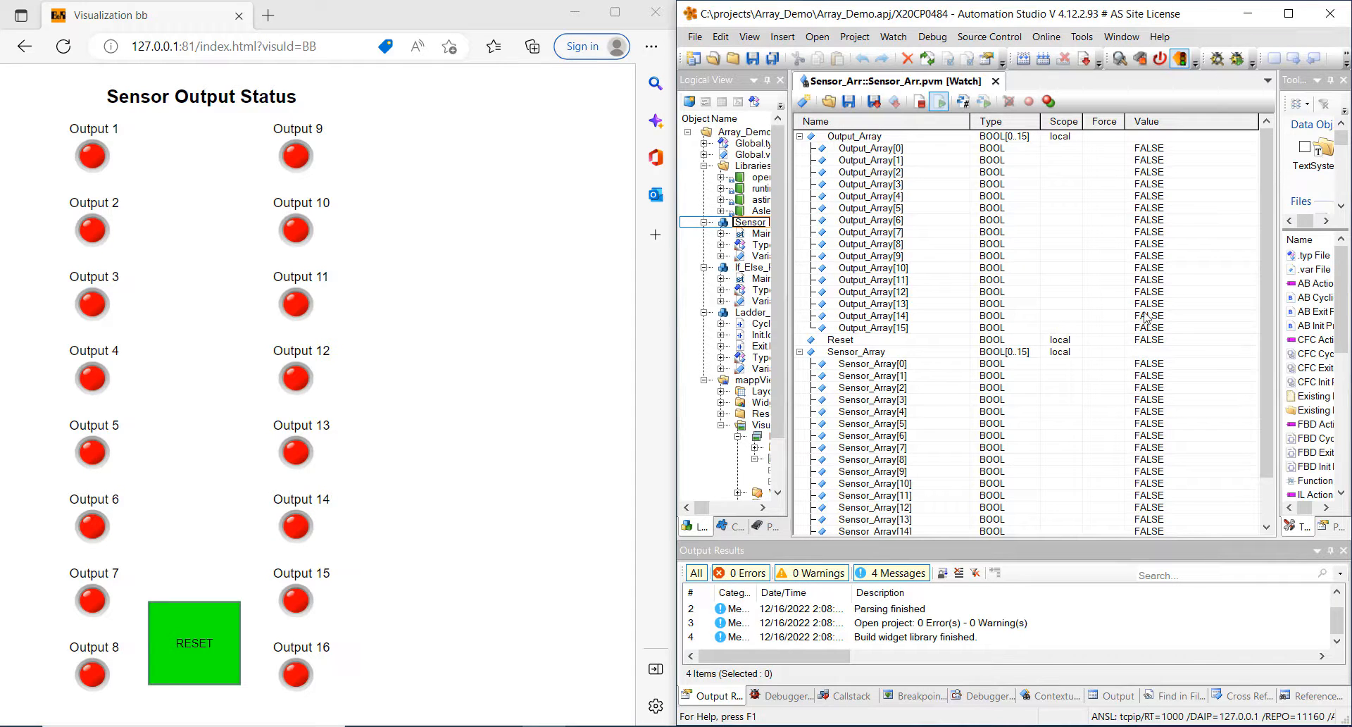
pyautogui.moveTo(1154, 369)
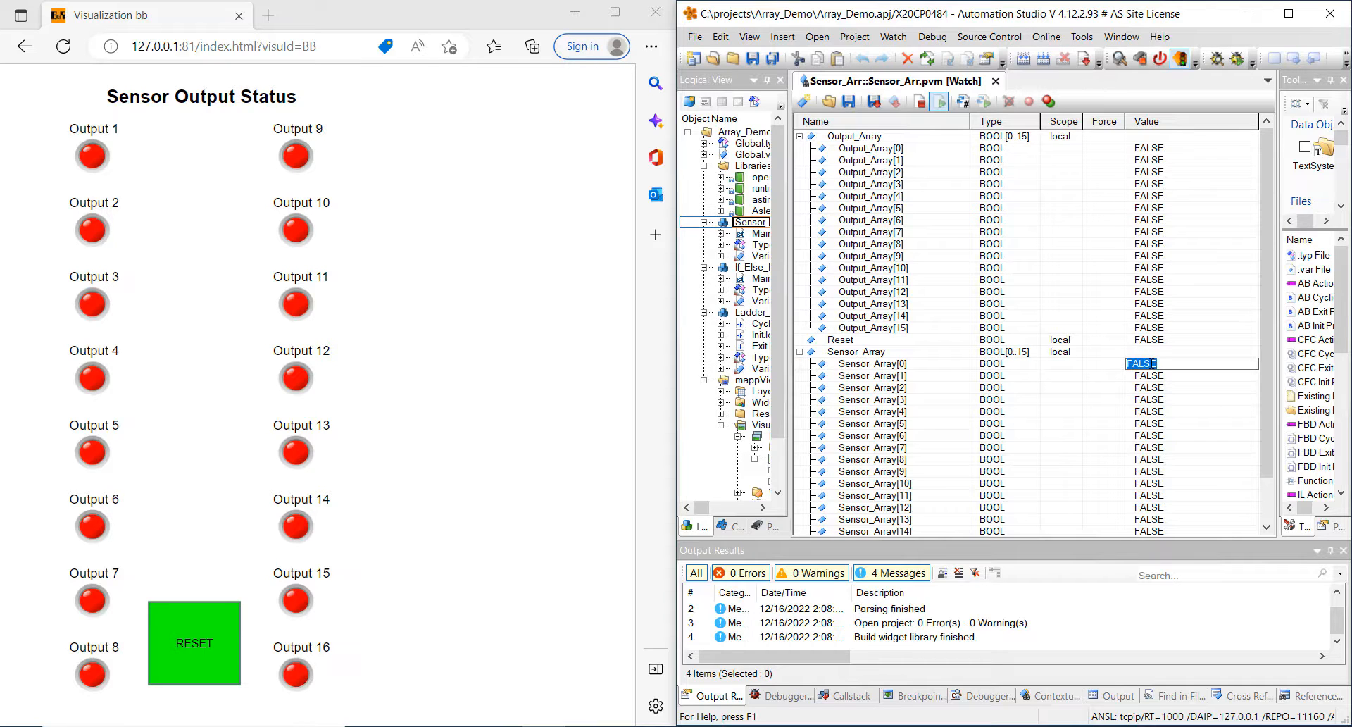
# Set Sensor_Array[0] to 1 in the watch, then switch the first sensor back off
pyautogui.write('1')
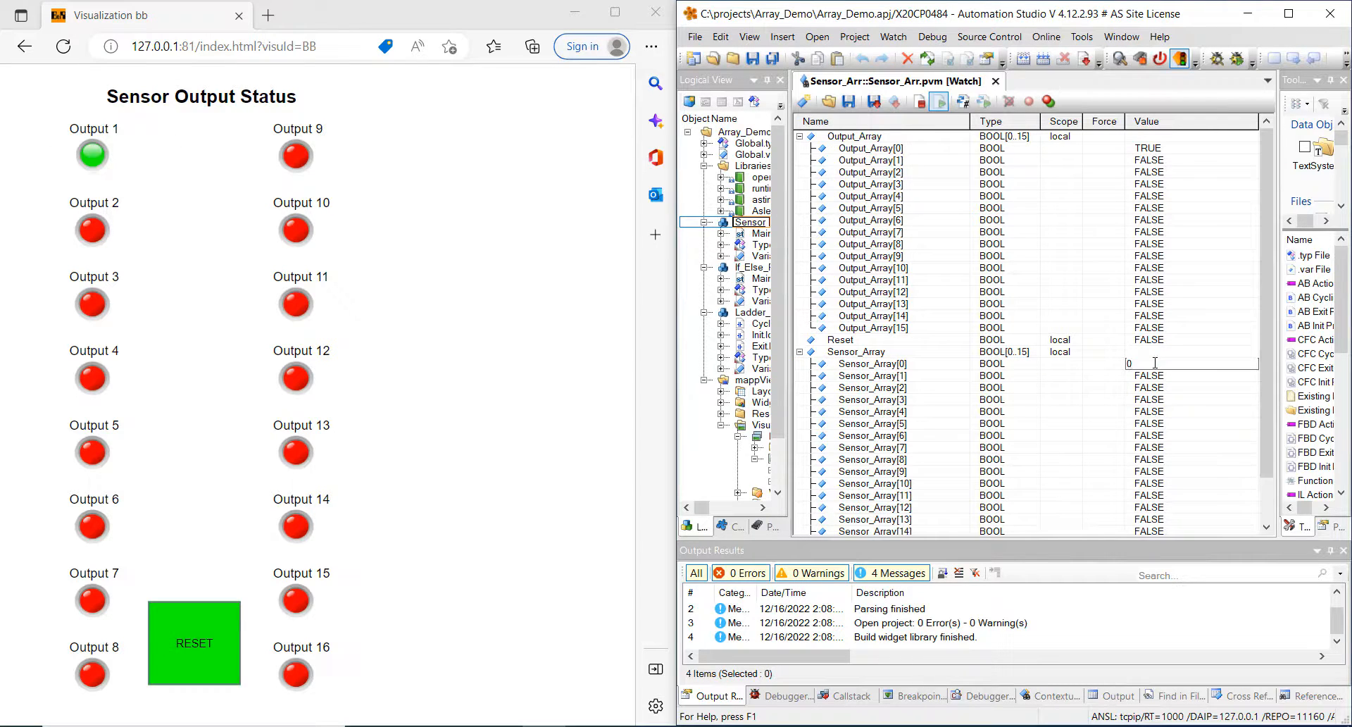
pyautogui.click(872, 363)
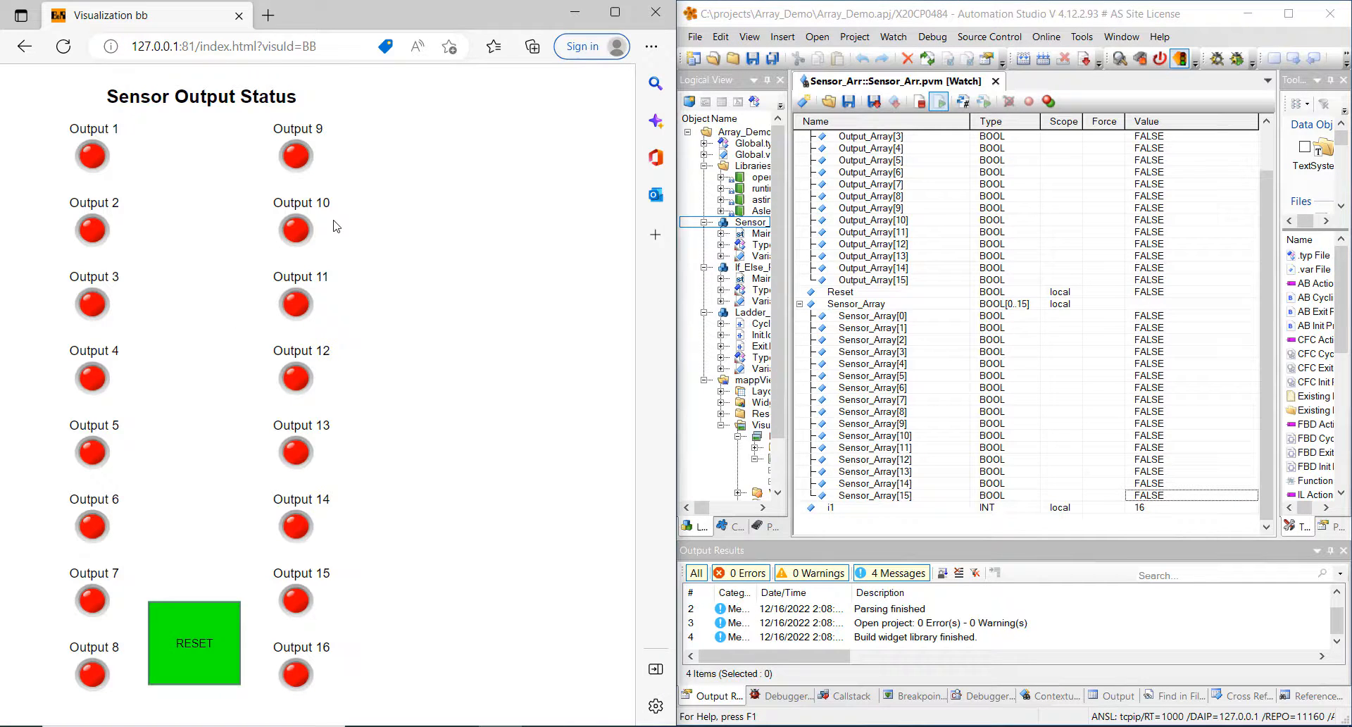
pyautogui.moveTo(326, 199)
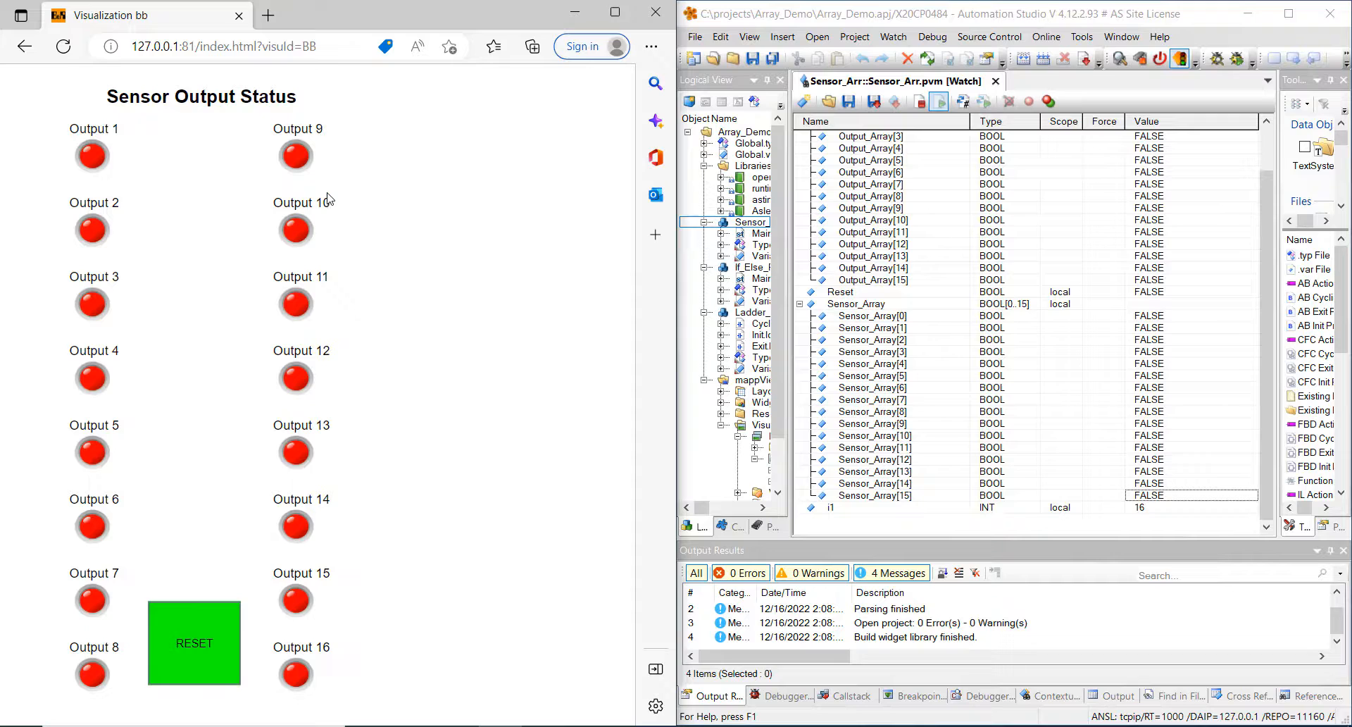
pyautogui.moveTo(337, 186)
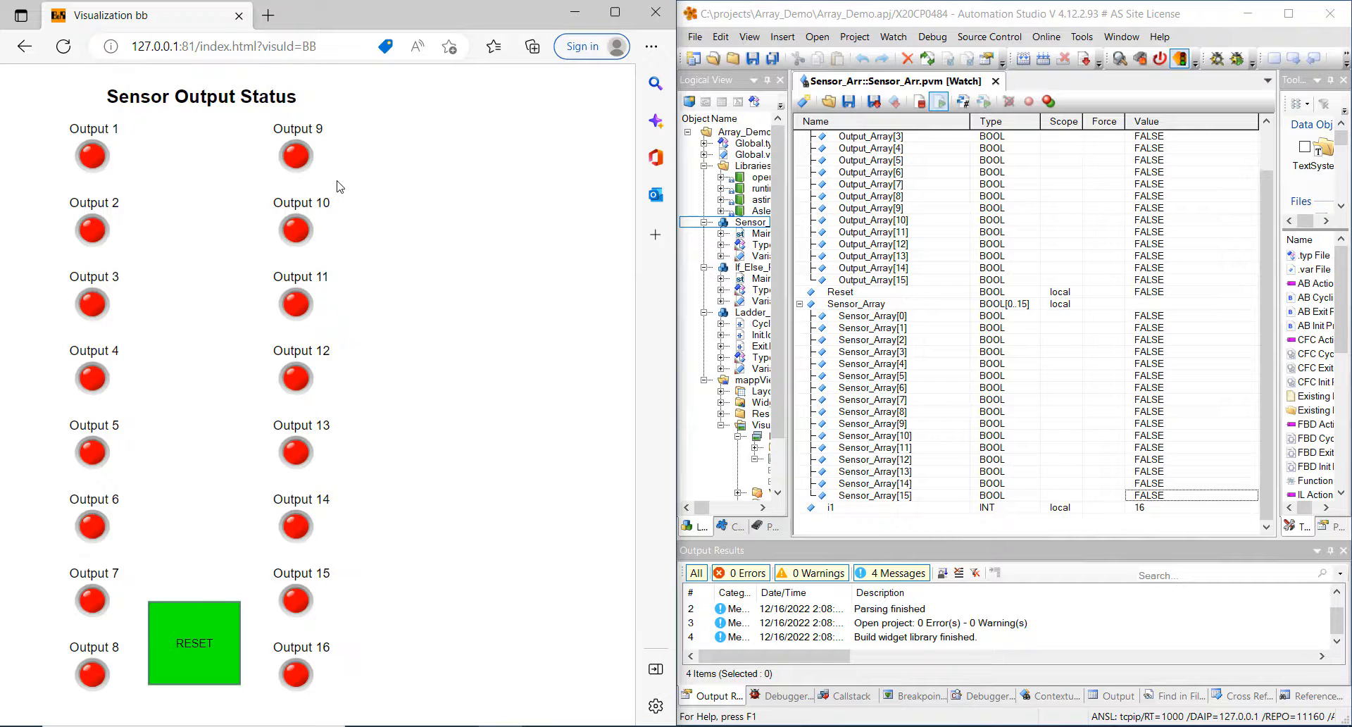